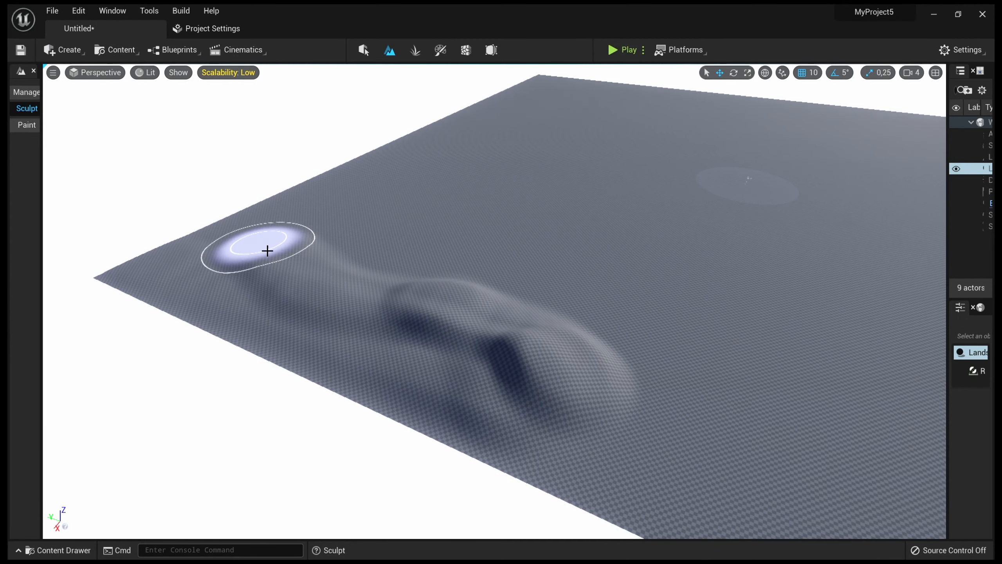
Drag the Sculpt brush across the landscape to raise a long ridge of hills
left_click_drag(268, 250, 408, 275)
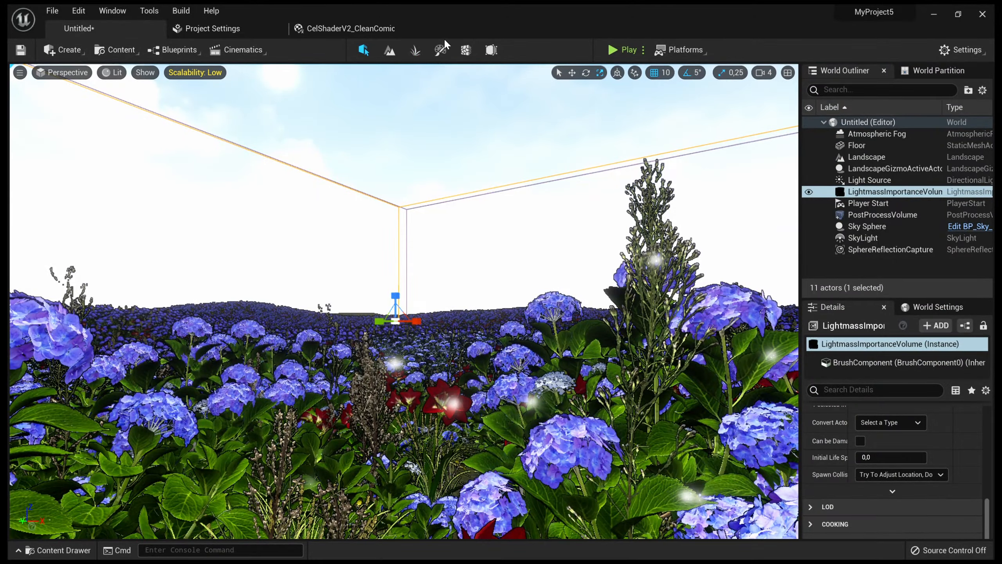
mouse_move(338, 177)
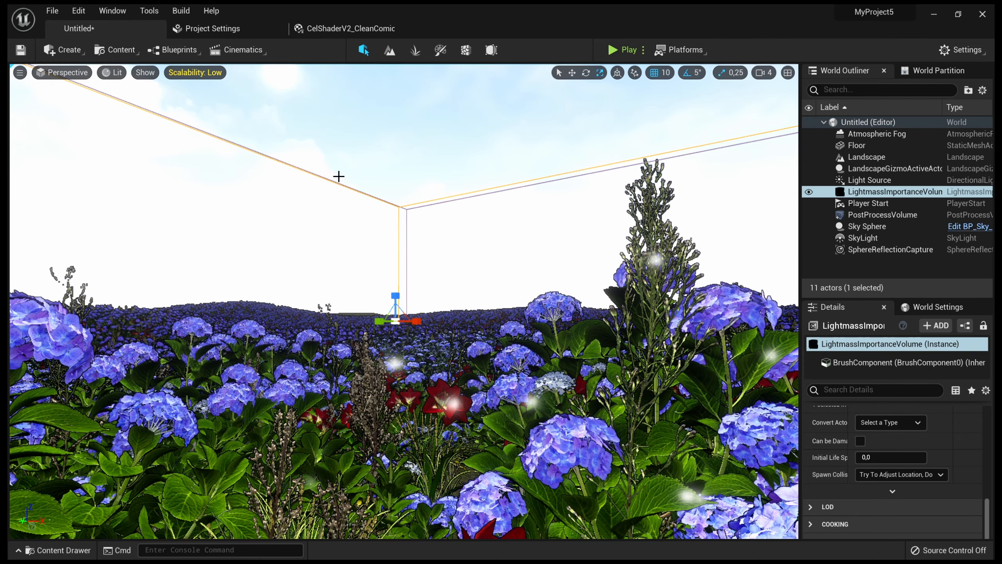
Review the CelShaderV2_CleanComic instance, then view M_MS_Foliage_Material's Wind comment box
left_click(349, 28)
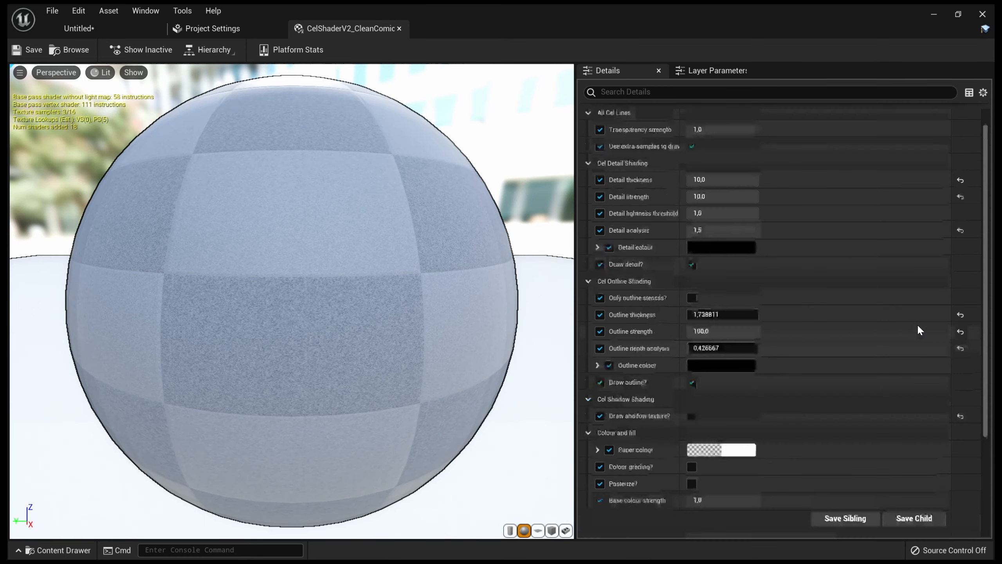
left_click(469, 29)
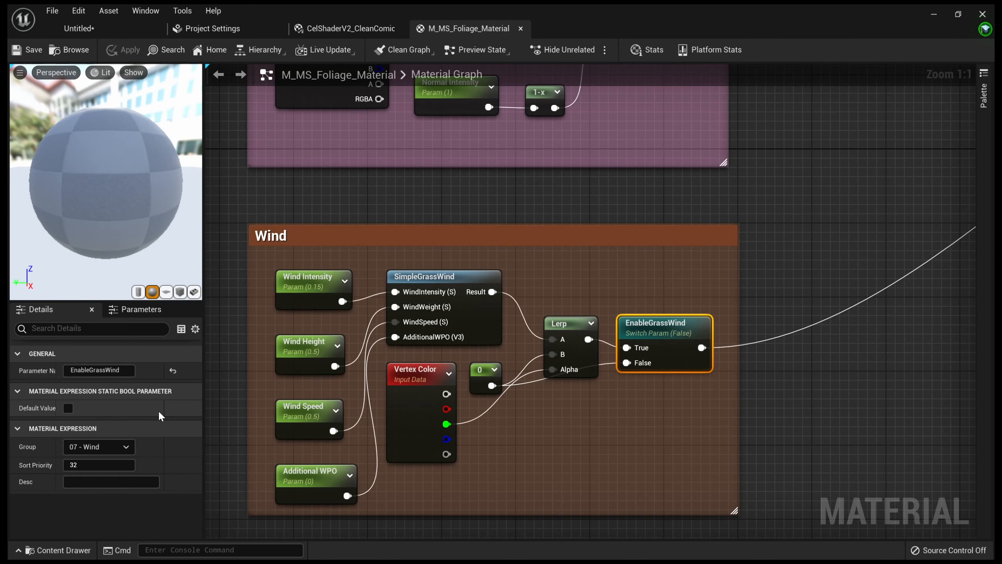
Tick Default Value on the EnableGrassWind switch parameter in the Details panel
left_click(68, 408)
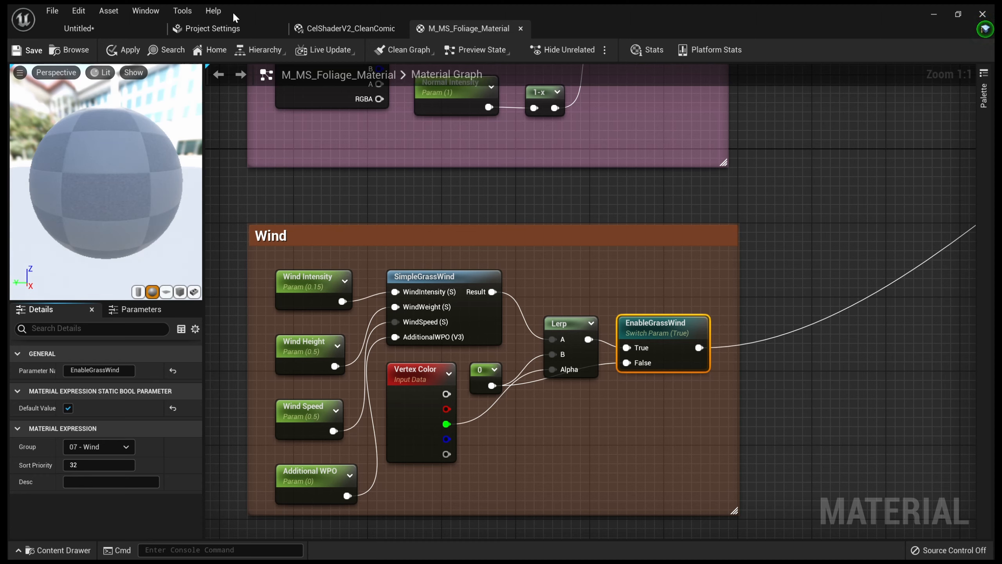
mouse_move(102, 33)
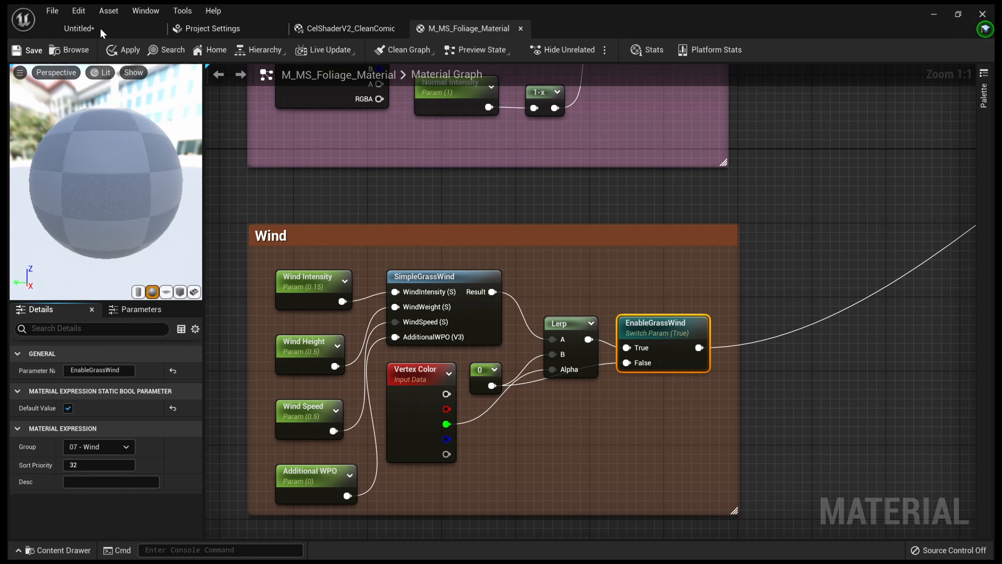